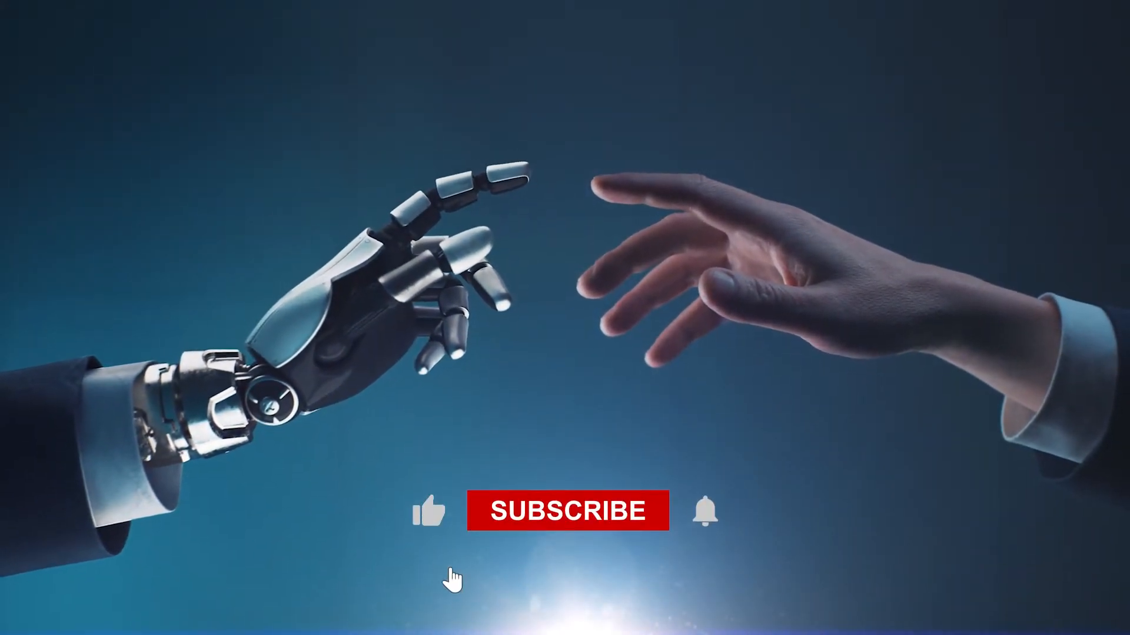
- Switch the red SUBSCRIBE badge between the thumbs-up and bell icons to its grey SUBSCRIBED state
{"action": "left_click", "coordinate": [567, 510]}
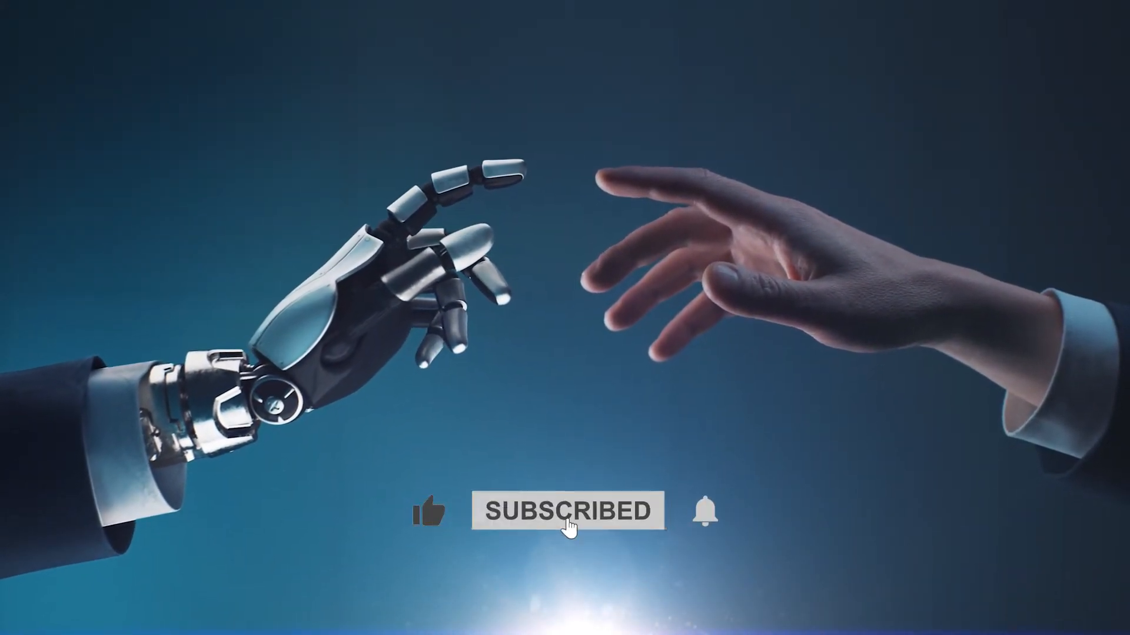